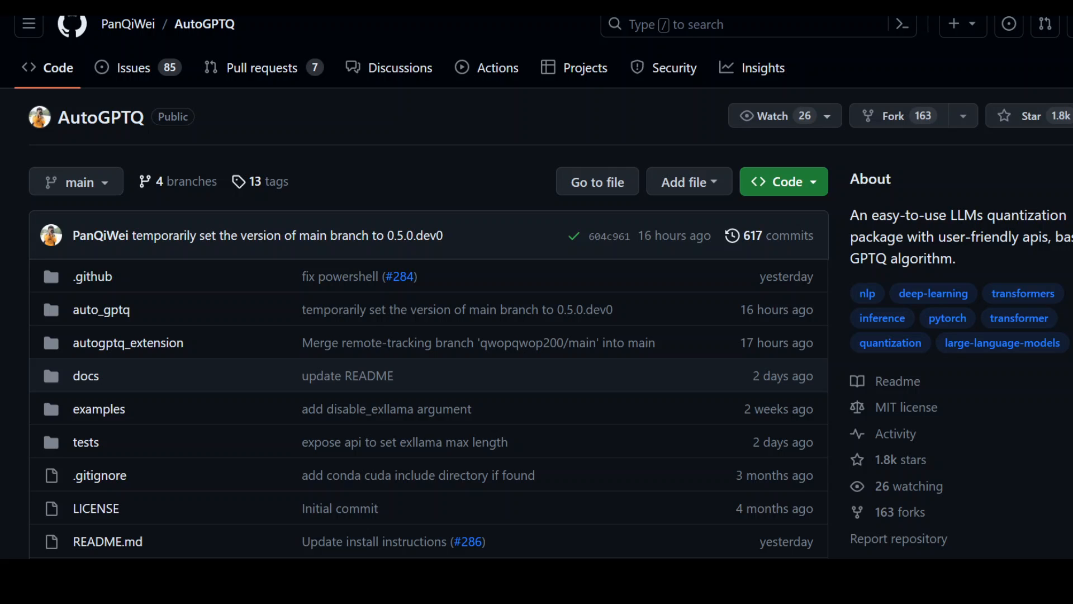
{"action": "mouse_move", "coordinate": [419, 153]}
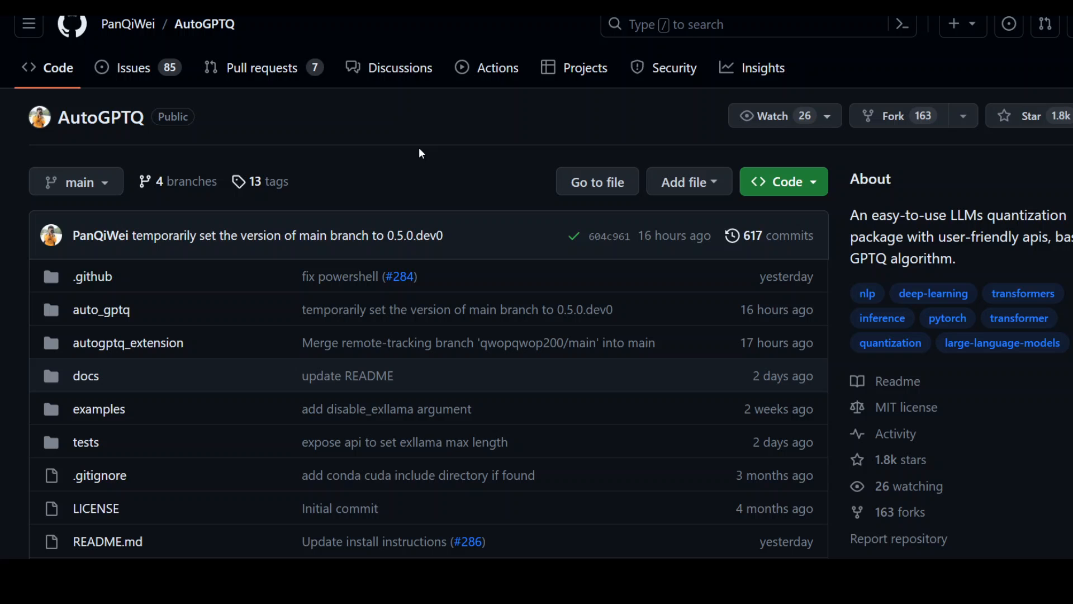
{"action": "mouse_move", "coordinate": [433, 169]}
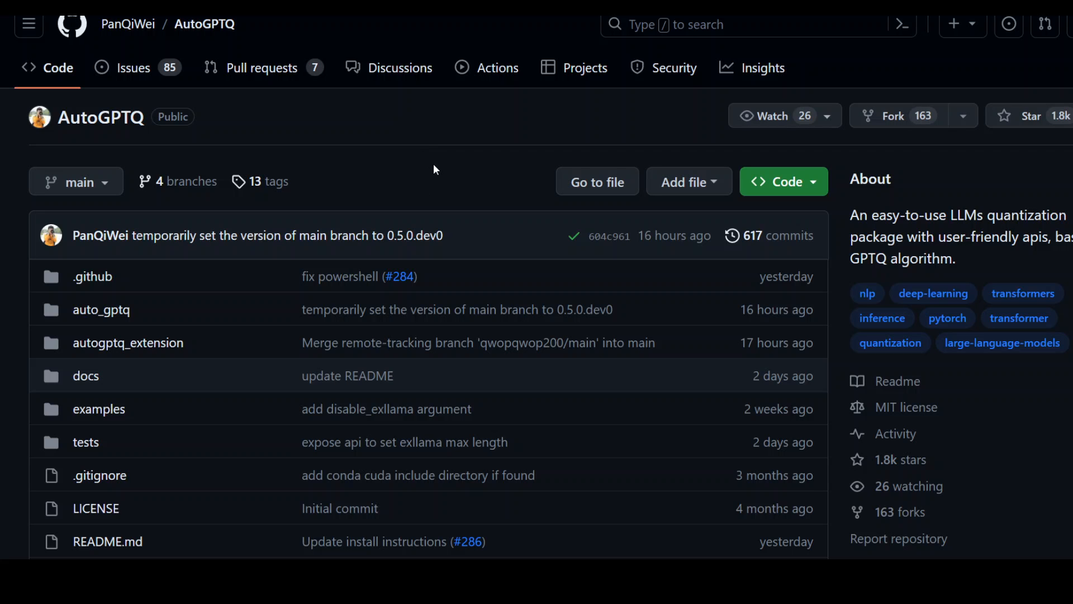
Step: Reach the v0.3.2: Patch Fix release in the AutoGPTQ releases list to read commit a7167b1
{"action": "scroll", "scroll_direction": "down", "scroll_amount": 3}
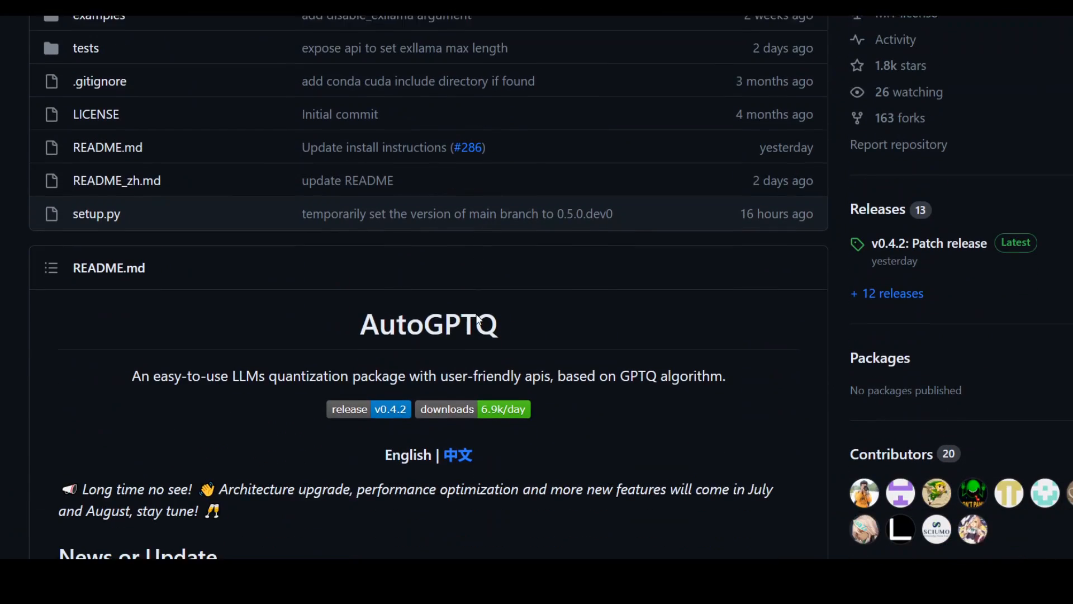
{"action": "scroll", "scroll_direction": "down", "scroll_amount": 3}
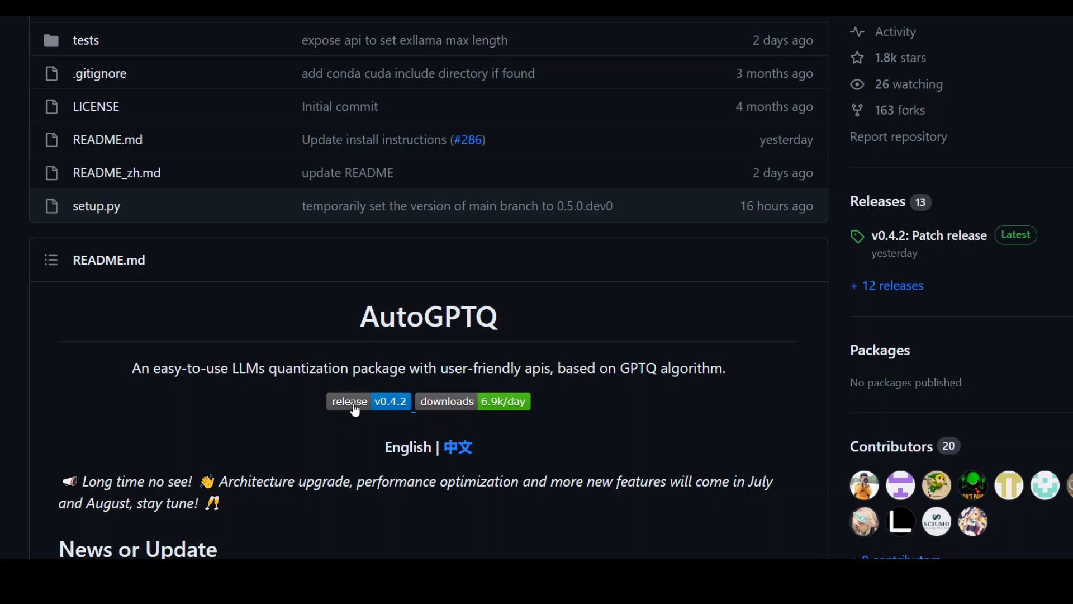
{"action": "left_click", "coordinate": [349, 402]}
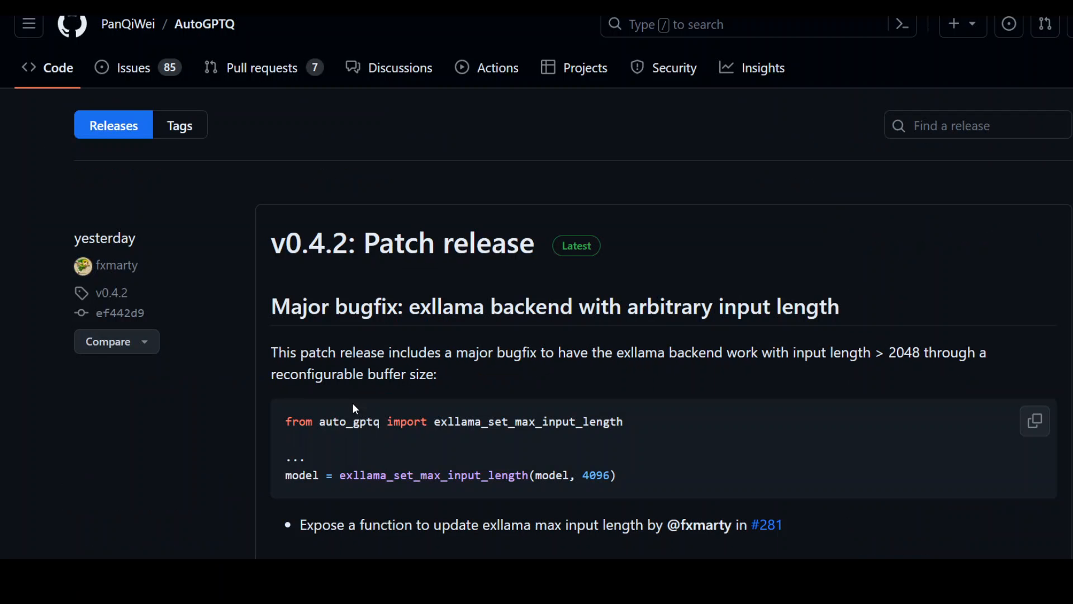
{"action": "mouse_move", "coordinate": [238, 437]}
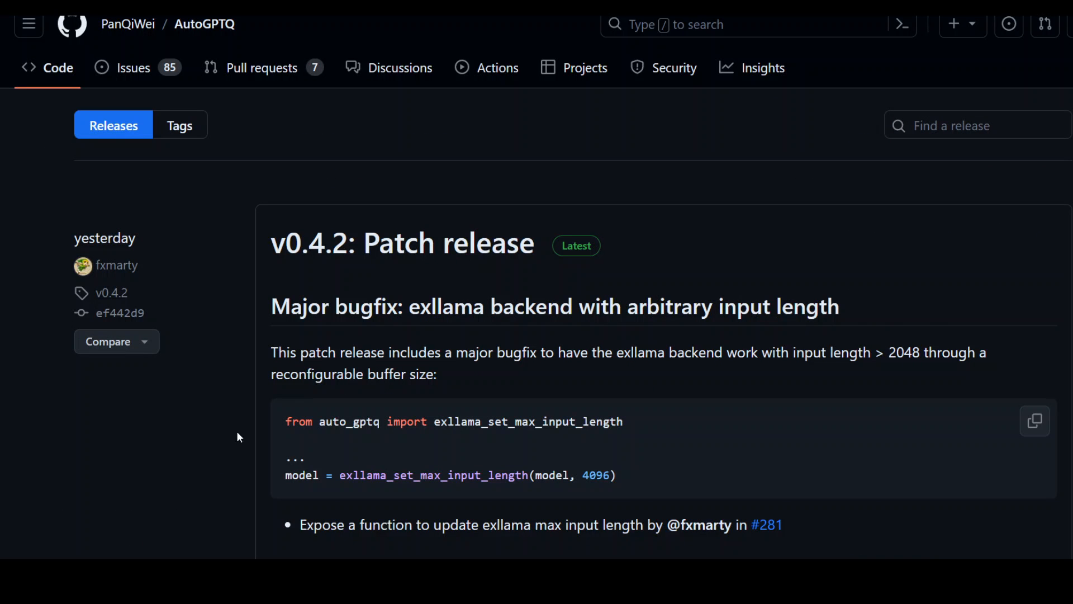
{"action": "mouse_move", "coordinate": [221, 411]}
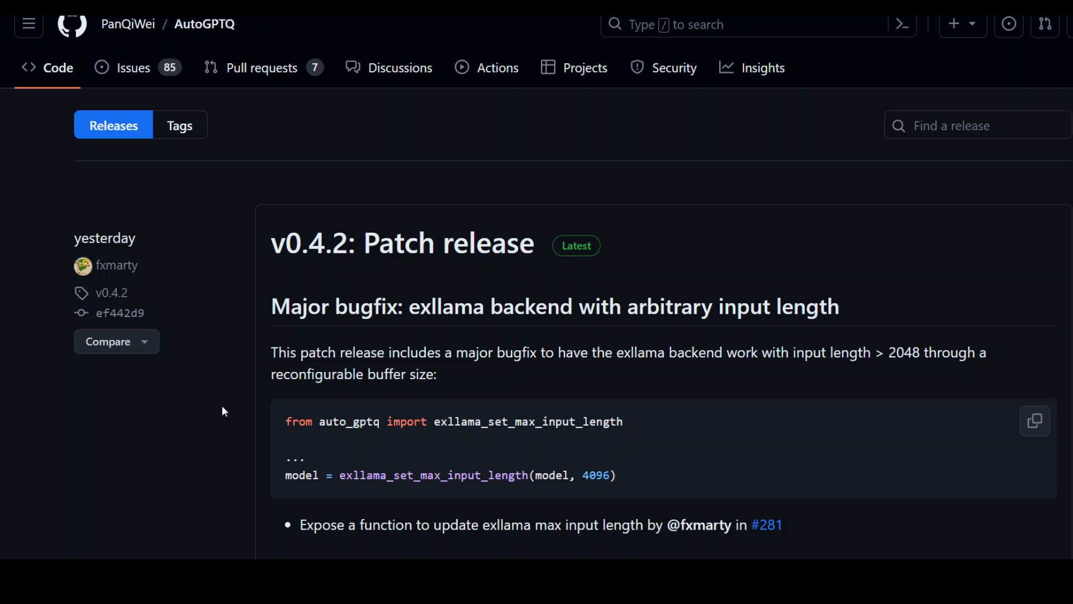
{"action": "scroll", "scroll_direction": "down", "scroll_amount": 3}
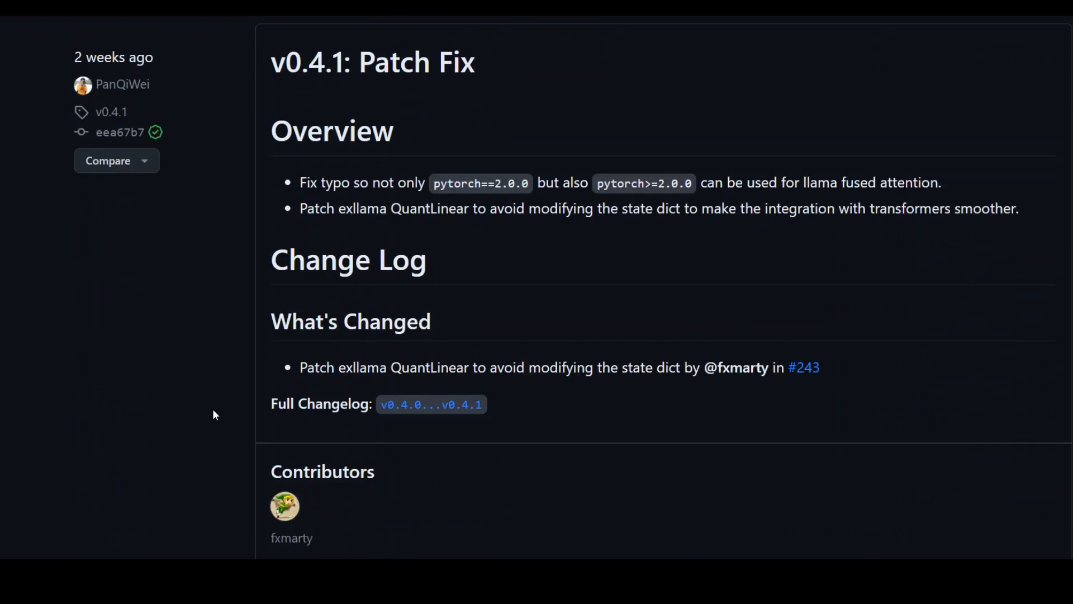
{"action": "scroll", "scroll_direction": "down", "scroll_amount": 3}
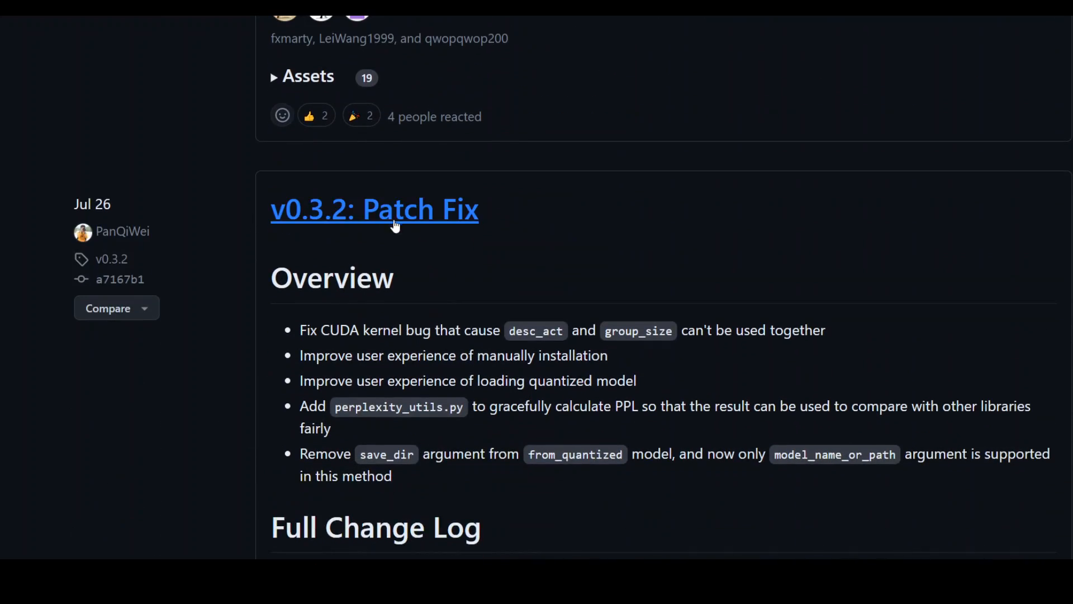
{"action": "mouse_move", "coordinate": [299, 229]}
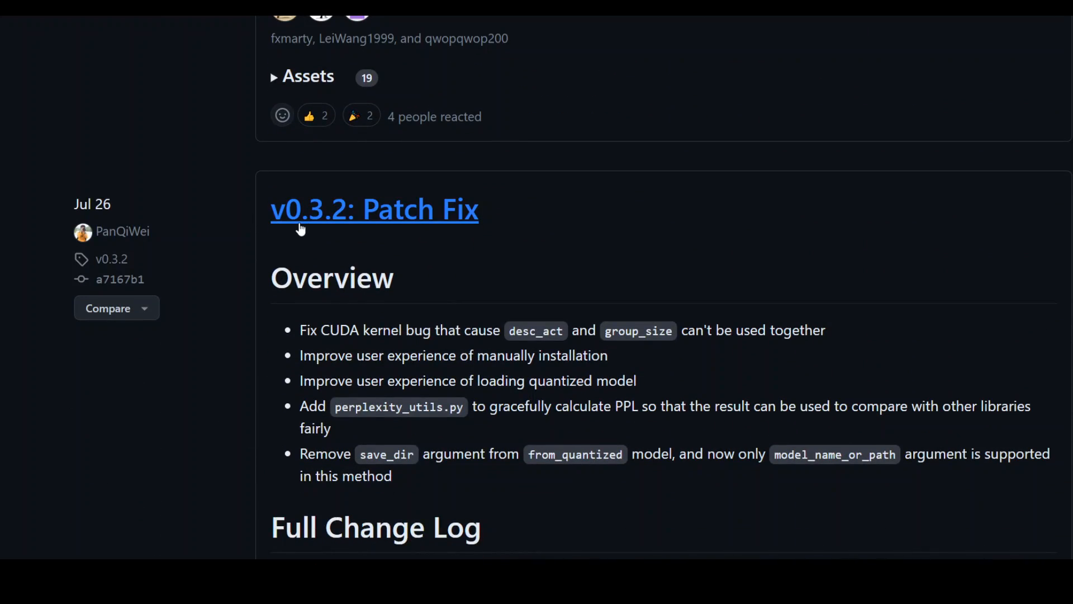
{"action": "mouse_move", "coordinate": [593, 229]}
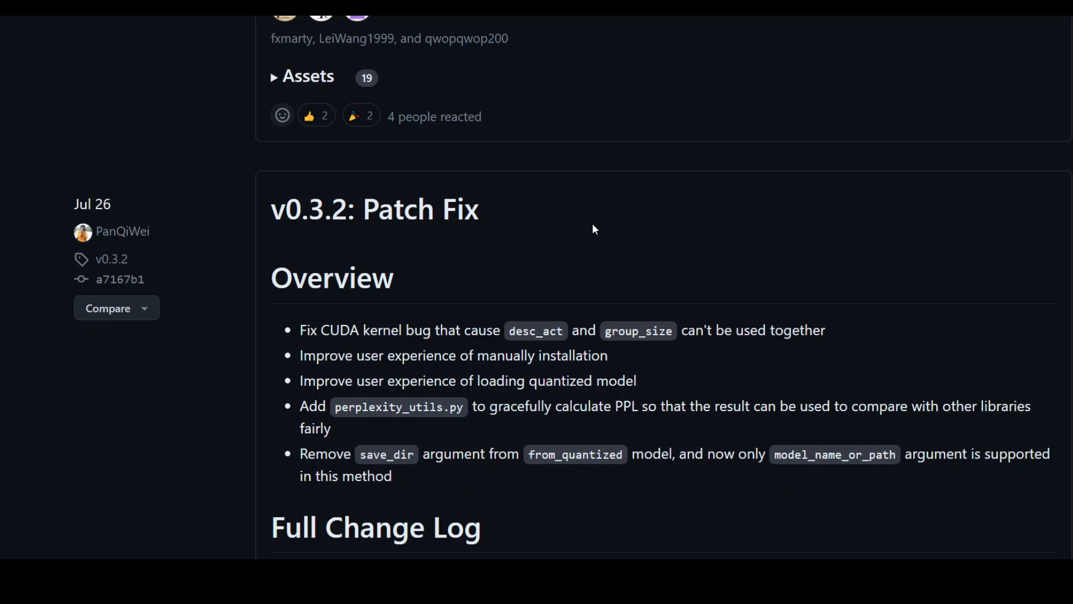
{"action": "mouse_move", "coordinate": [145, 291]}
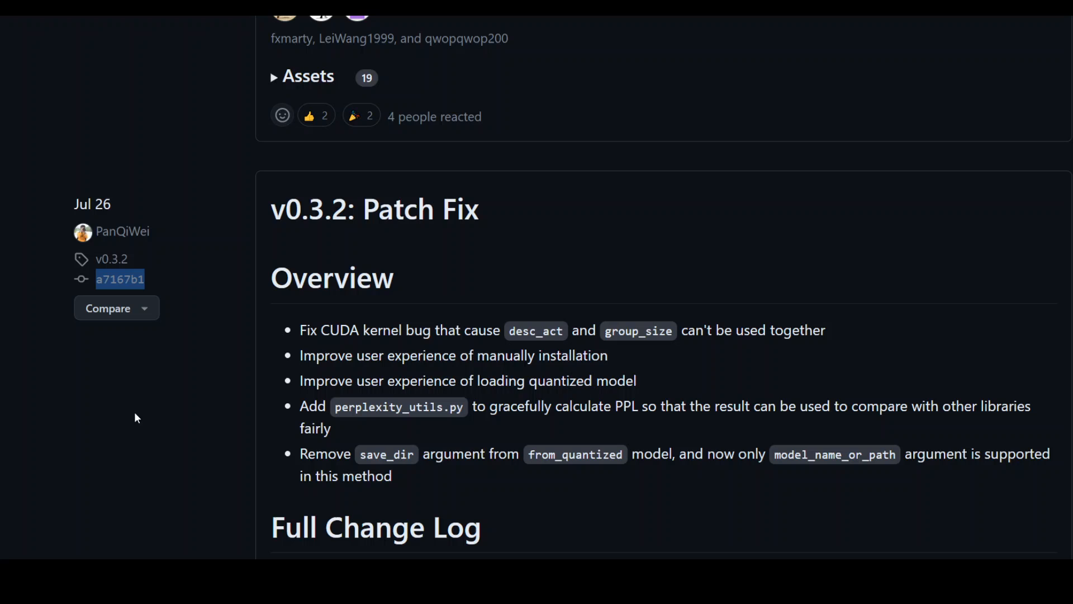
{"action": "mouse_move", "coordinate": [313, 304]}
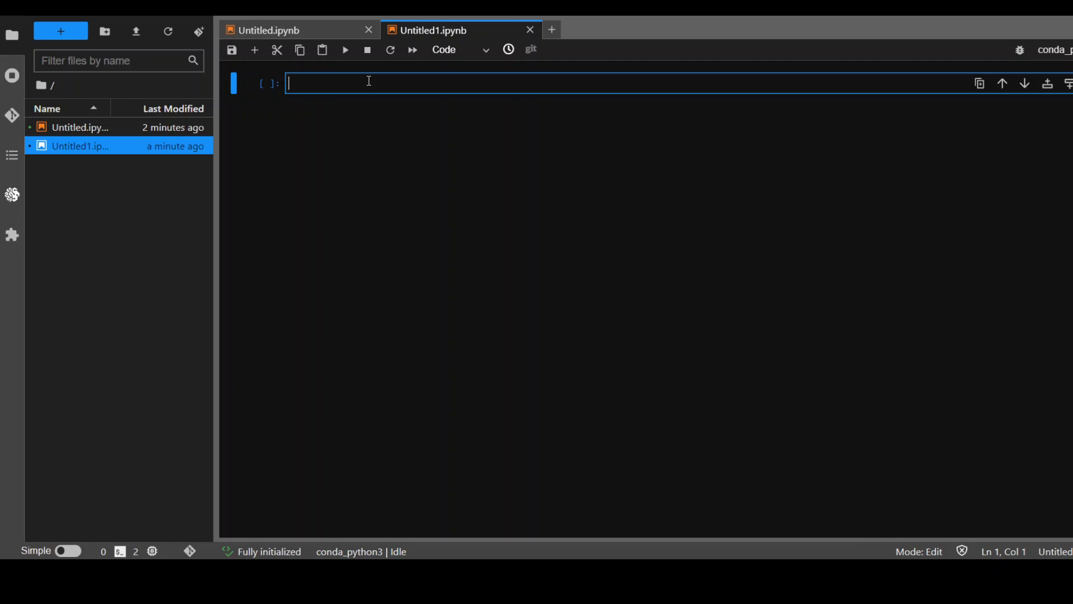
{"action": "left_click", "coordinate": [345, 50]}
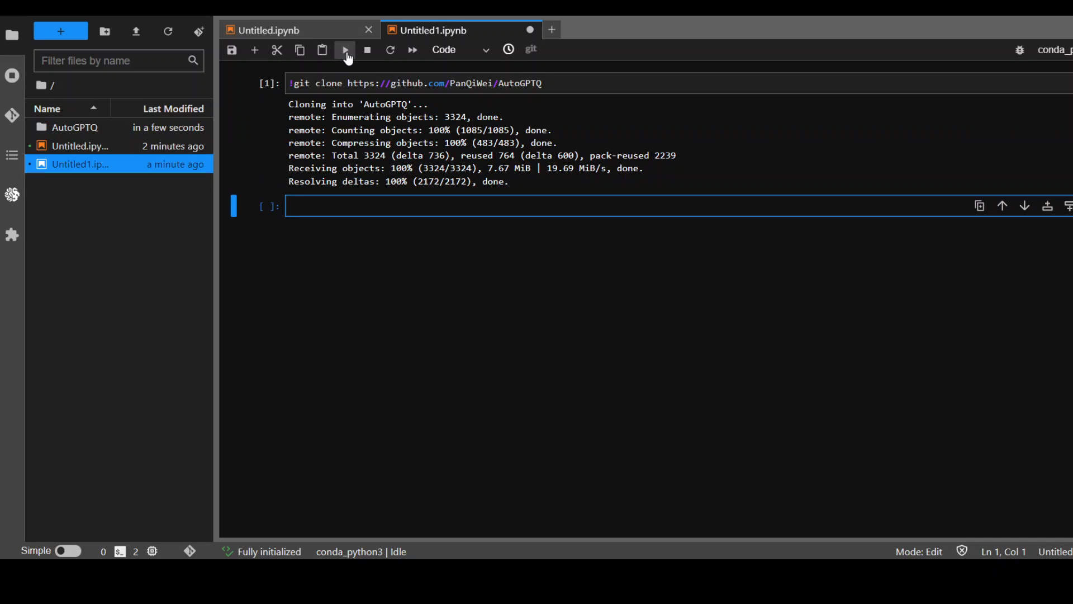
{"action": "mouse_move", "coordinate": [612, 227]}
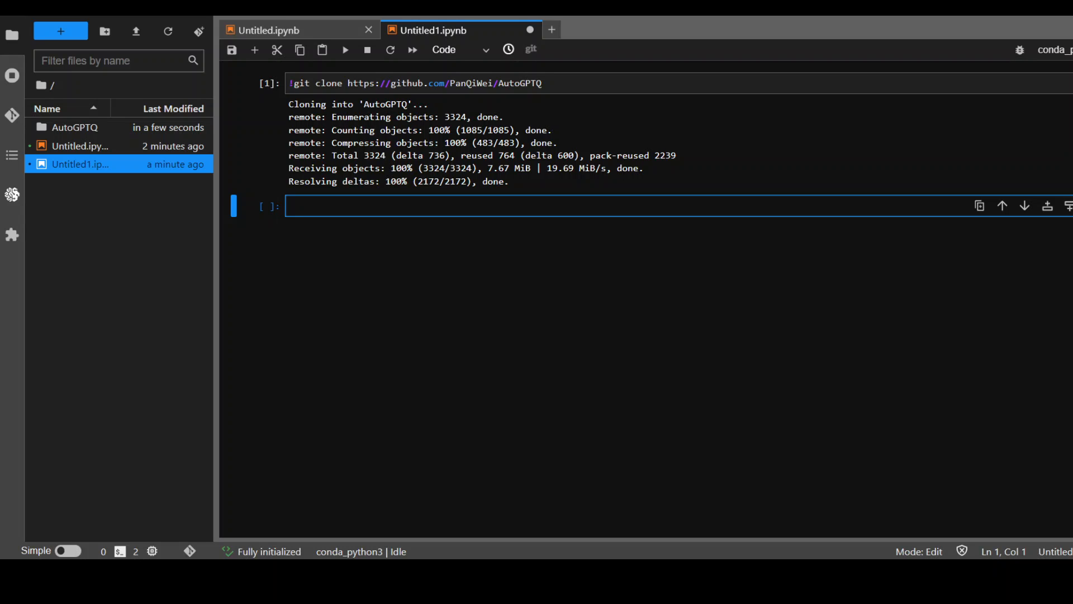
{"action": "mouse_move", "coordinate": [758, 346]}
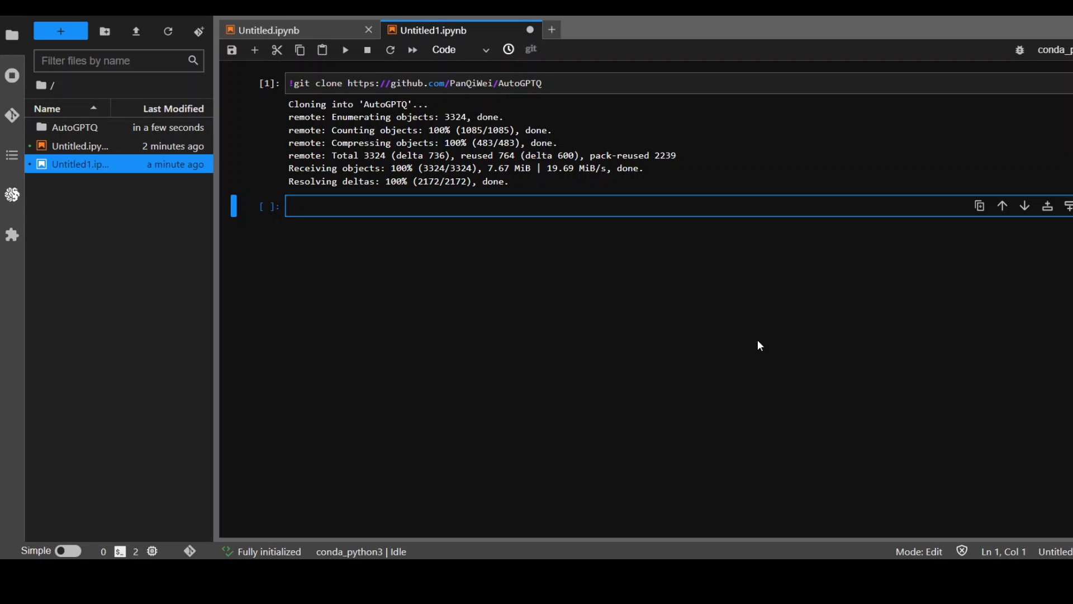
Step: Enter the AutoGPTQ folder and check out commit a7167b1 so HEAD sits at v0.3.2
{"action": "type", "text": "cd AutoGPTQ"}
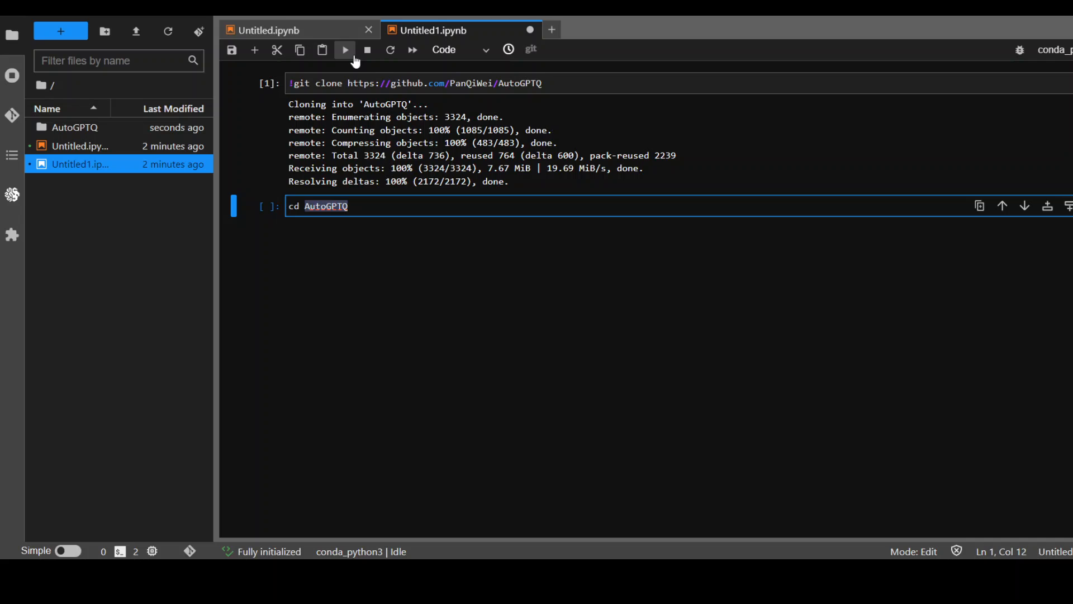
{"action": "left_click", "coordinate": [345, 49]}
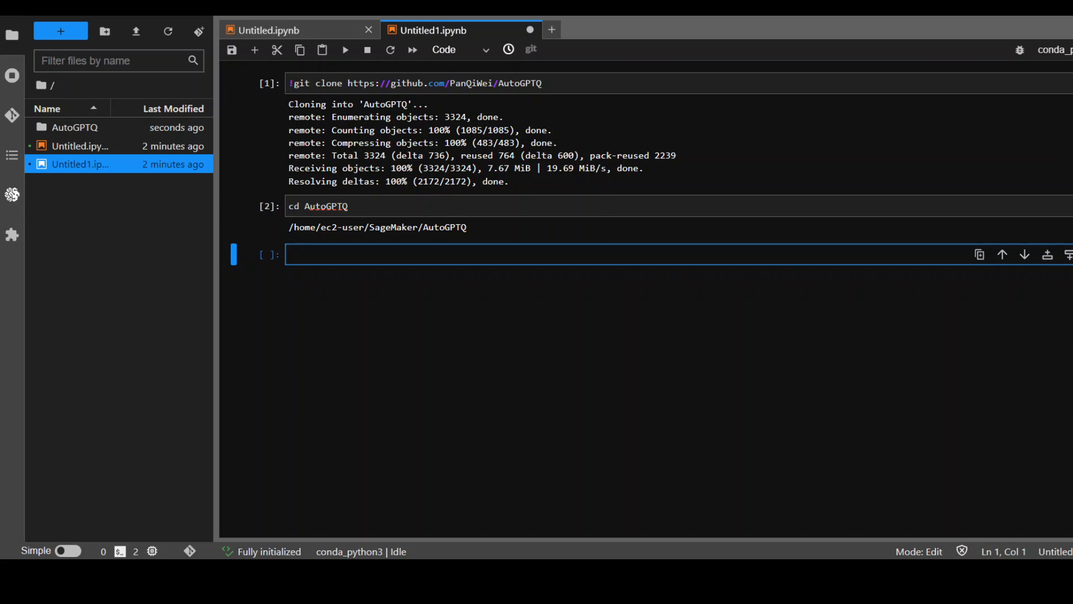
{"action": "type", "text": "! git checkout a7167b1"}
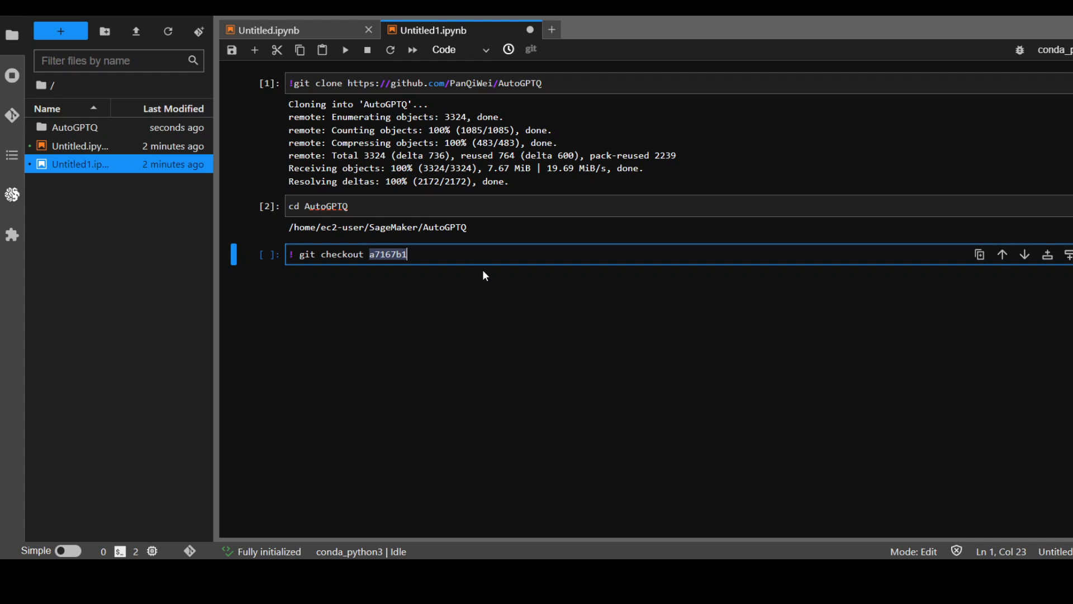
{"action": "key", "text": "shift+Return"}
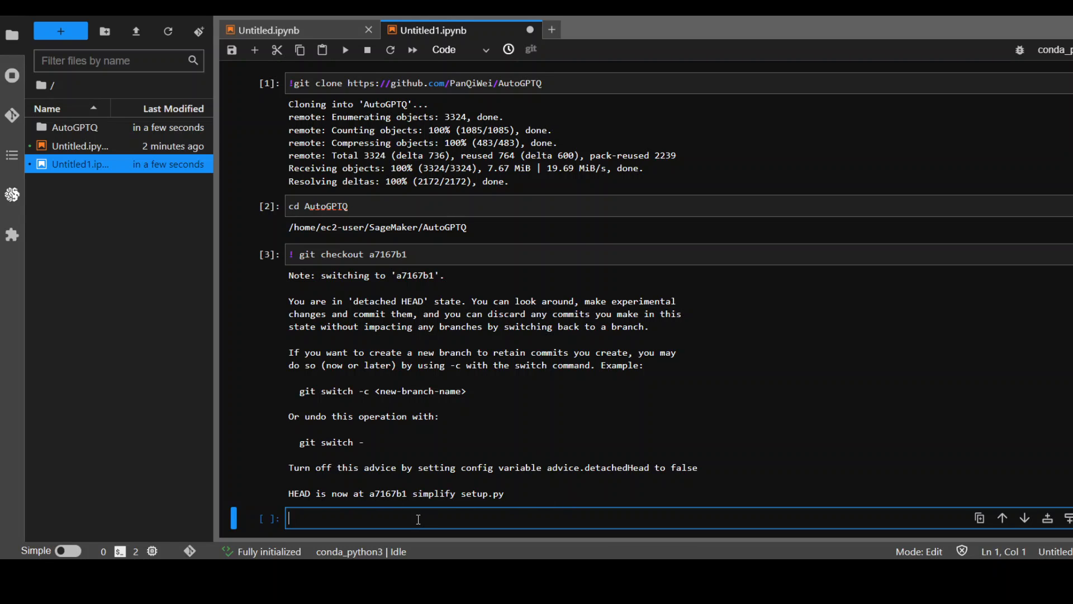
{"action": "mouse_move", "coordinate": [742, 414]}
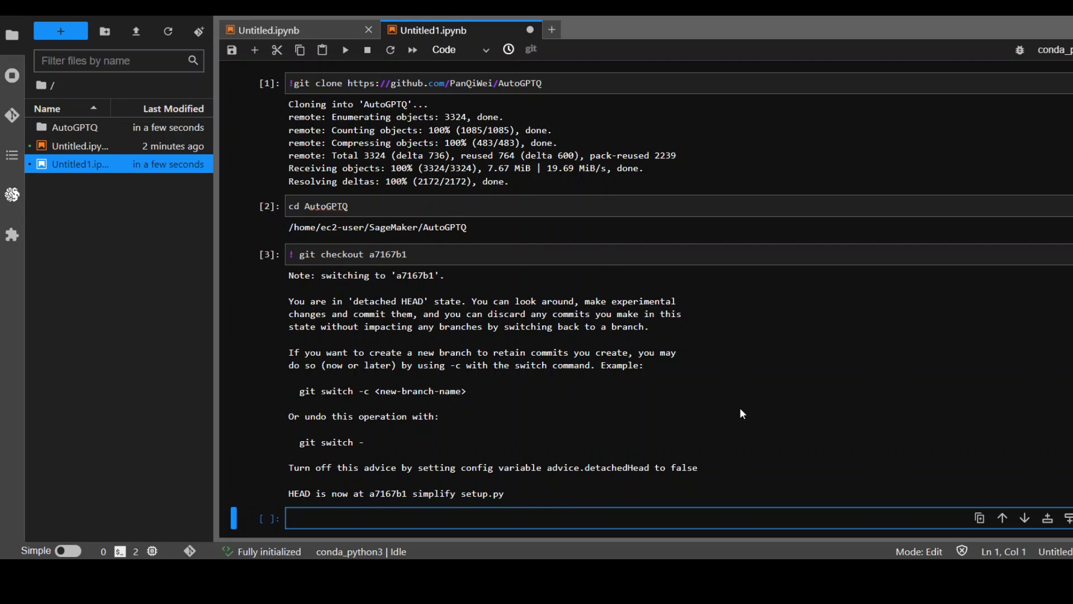
Step: Run ! git log to confirm the top commit is a7167b1 tagged v0.3.2
{"action": "type", "text": "! gi"}
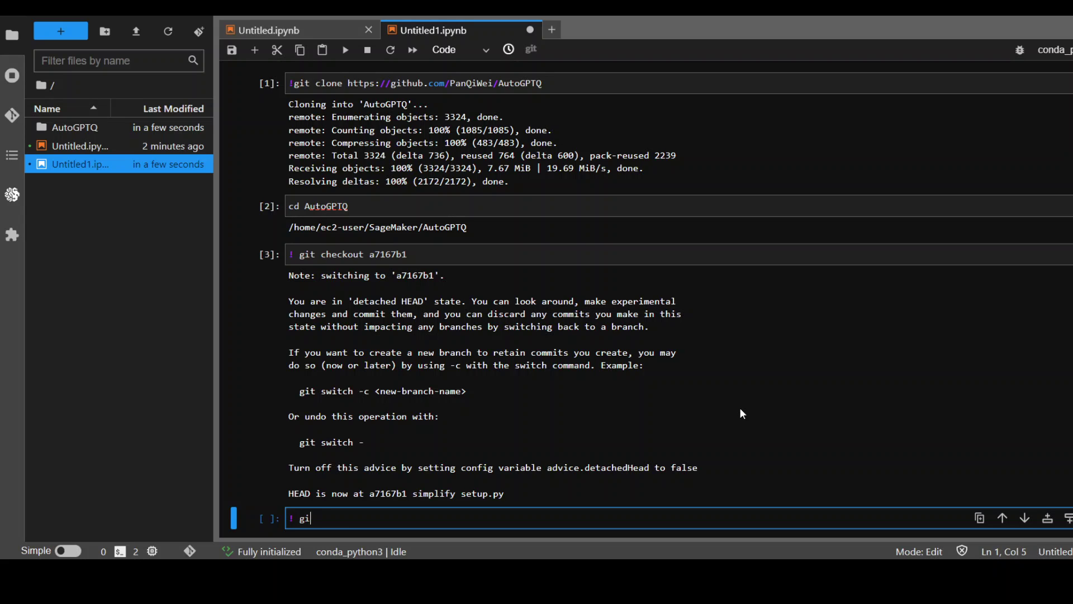
{"action": "type", "text": "t log"}
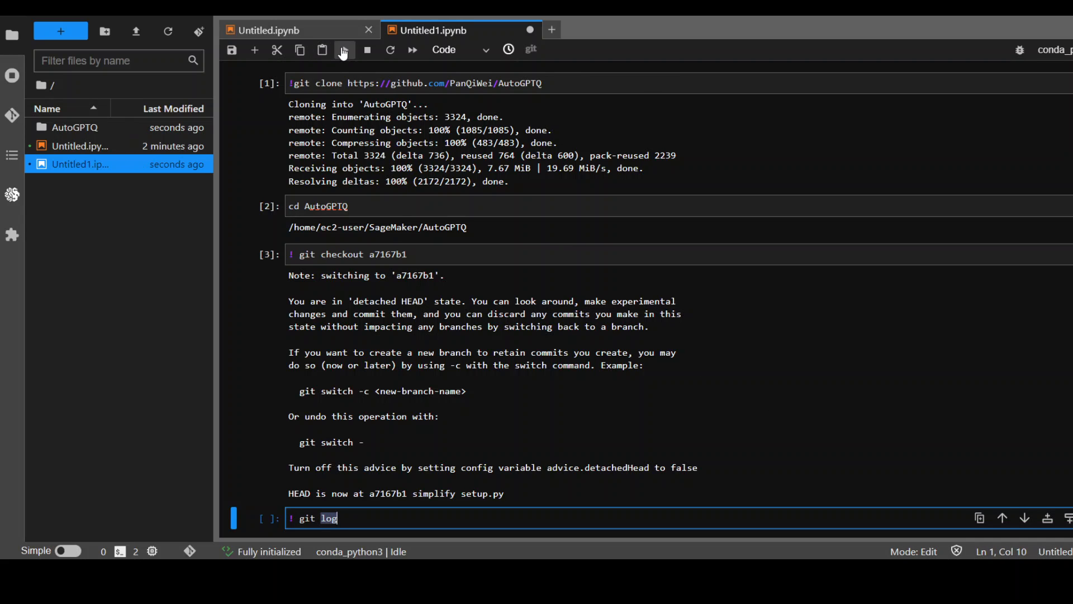
{"action": "left_click", "coordinate": [345, 49]}
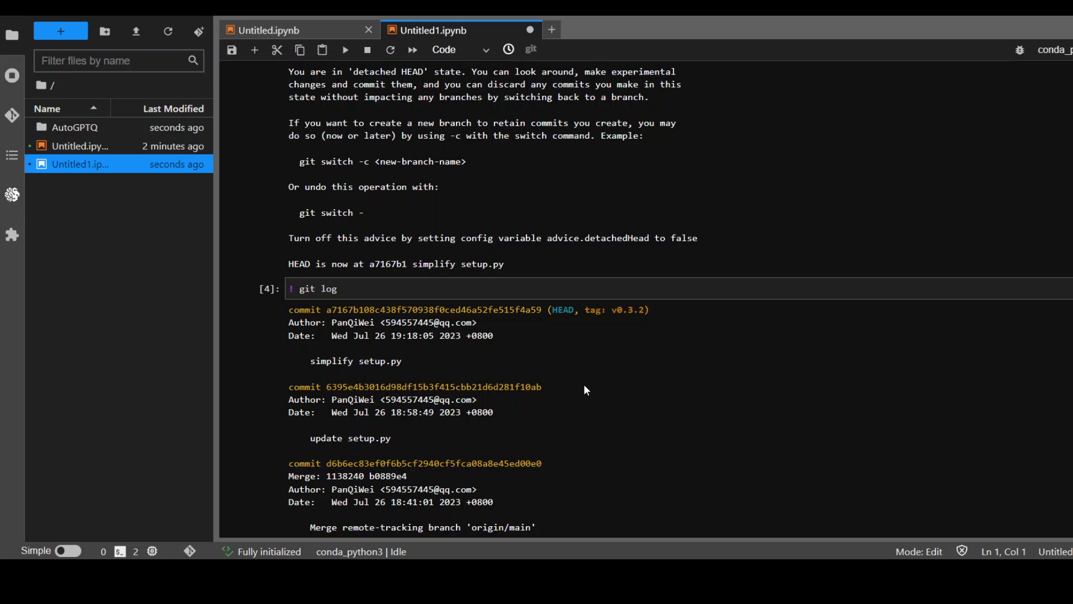
{"action": "mouse_move", "coordinate": [633, 318]}
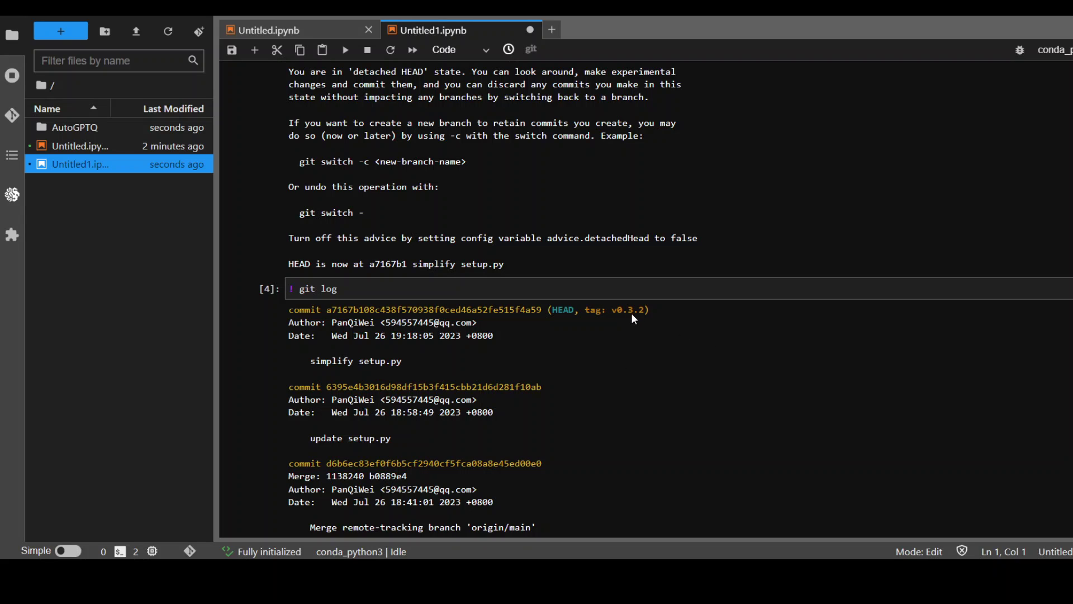
{"action": "mouse_move", "coordinate": [660, 319]}
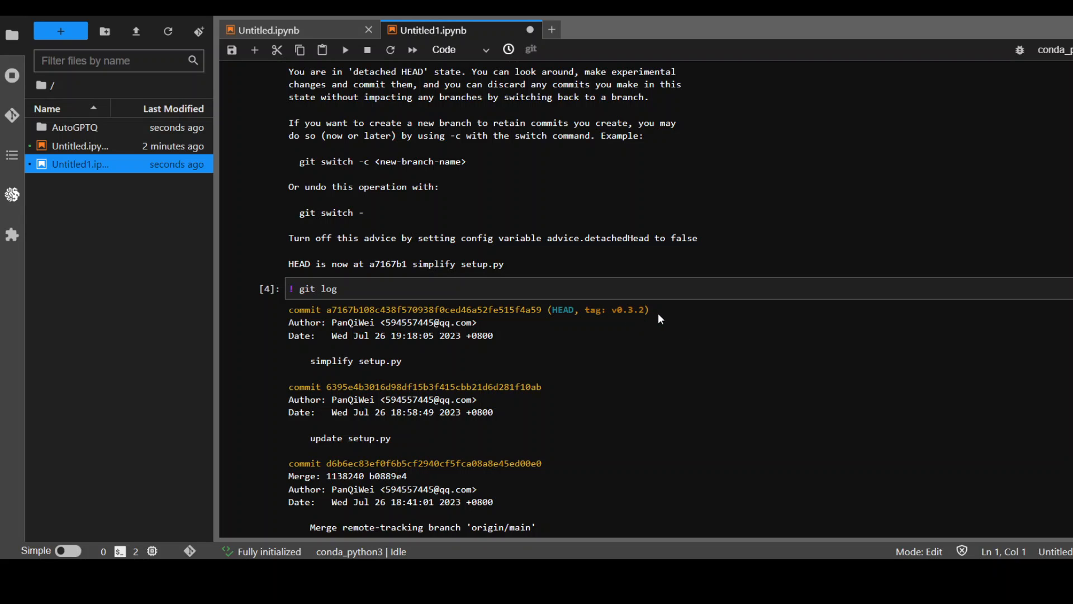
{"action": "mouse_move", "coordinate": [664, 348]}
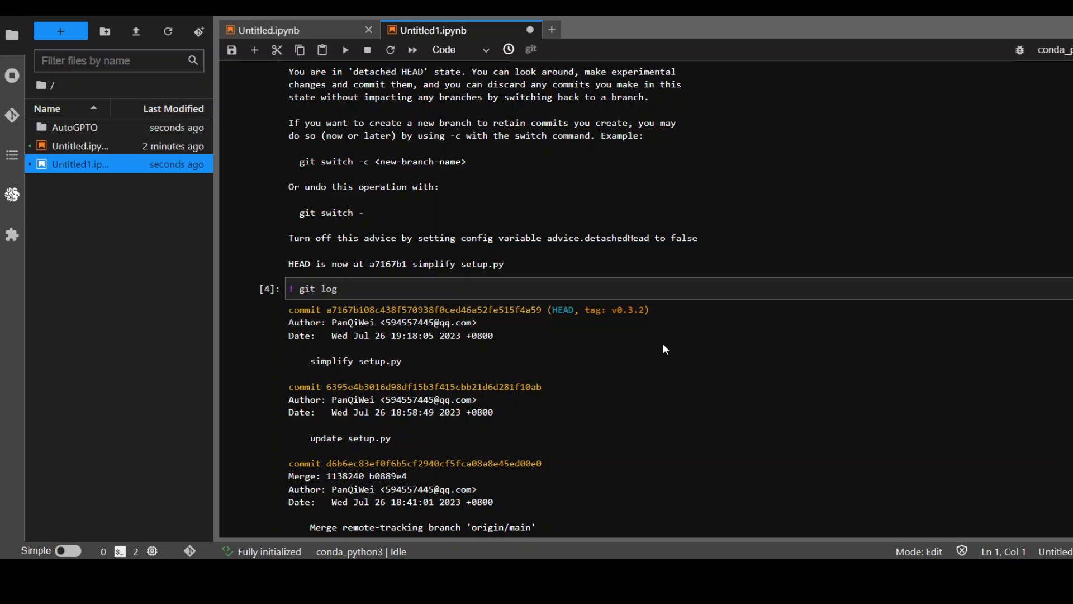
{"action": "mouse_move", "coordinate": [785, 330]}
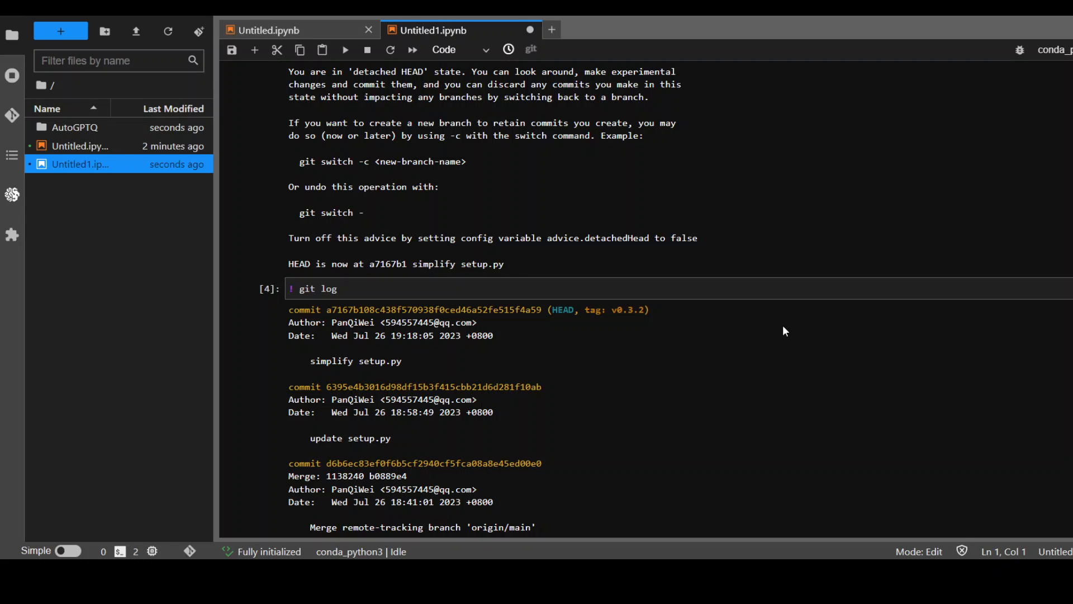
{"action": "mouse_move", "coordinate": [639, 347]}
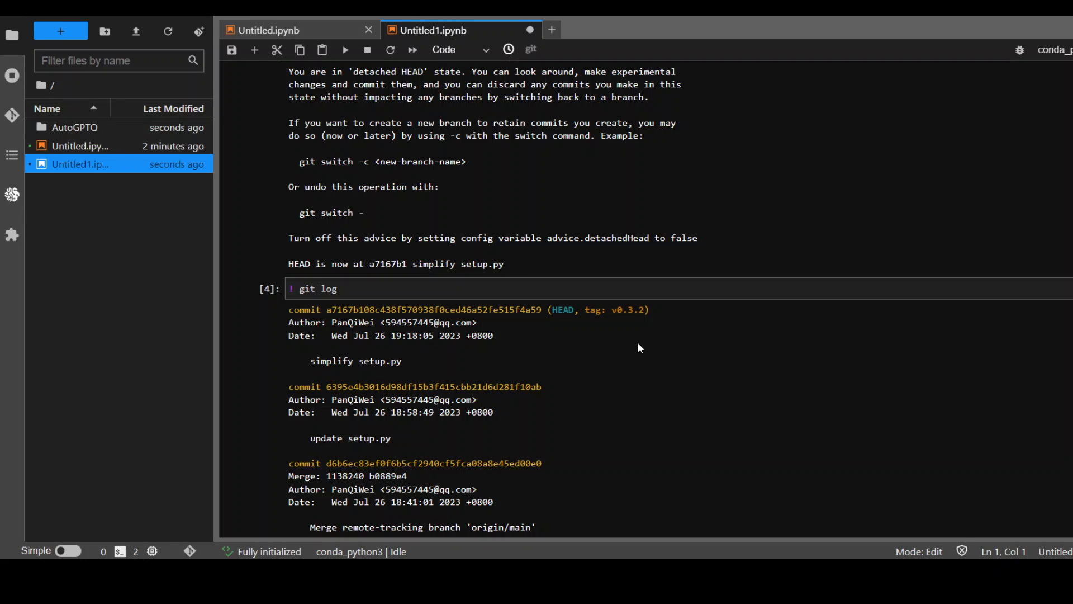